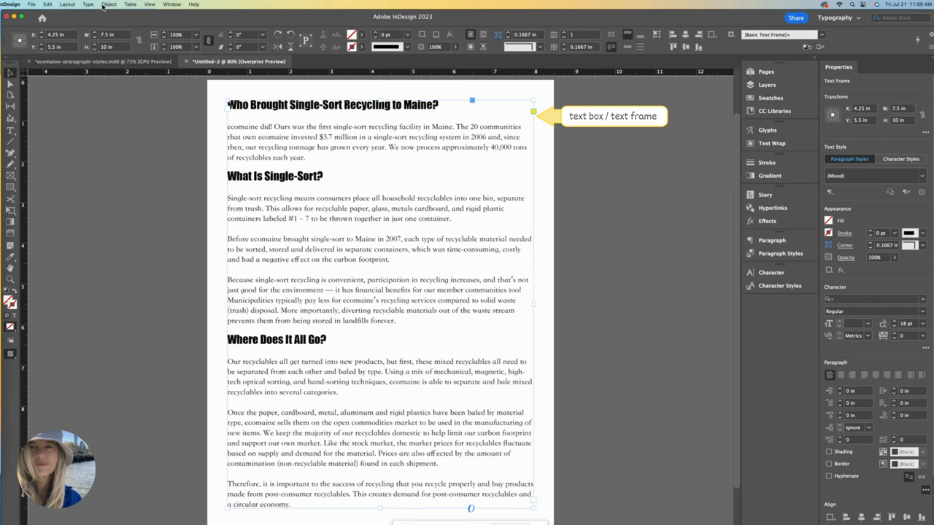
Set the article text frame to 2 columns with a 0.375 in gutter.
left_click(109, 4)
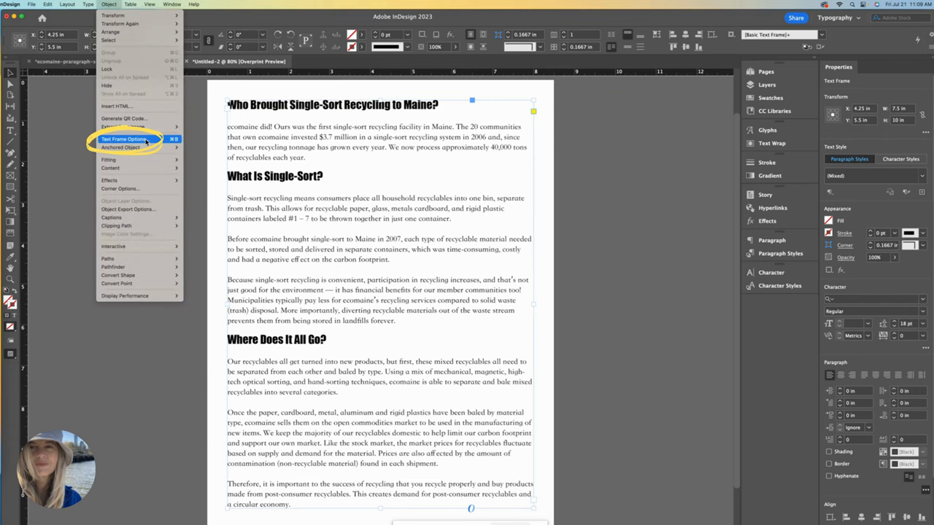
left_click(124, 139)
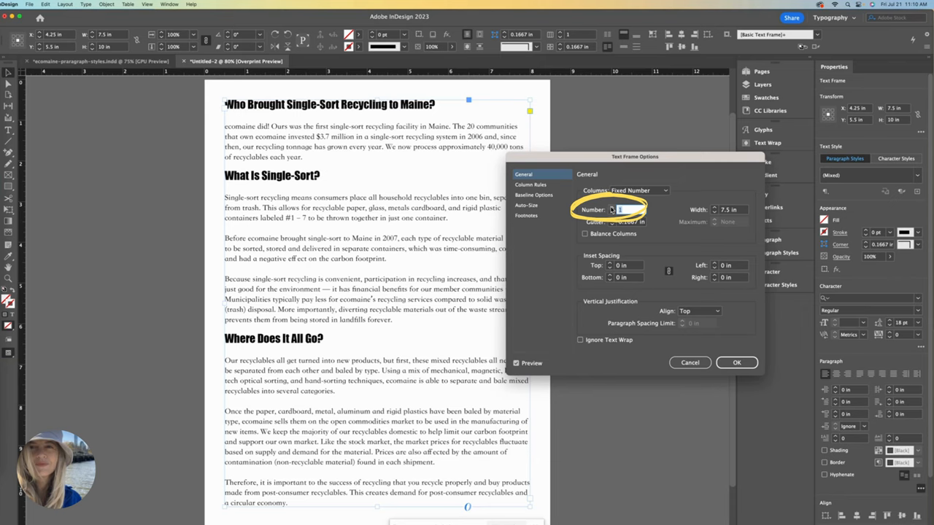
type("2")
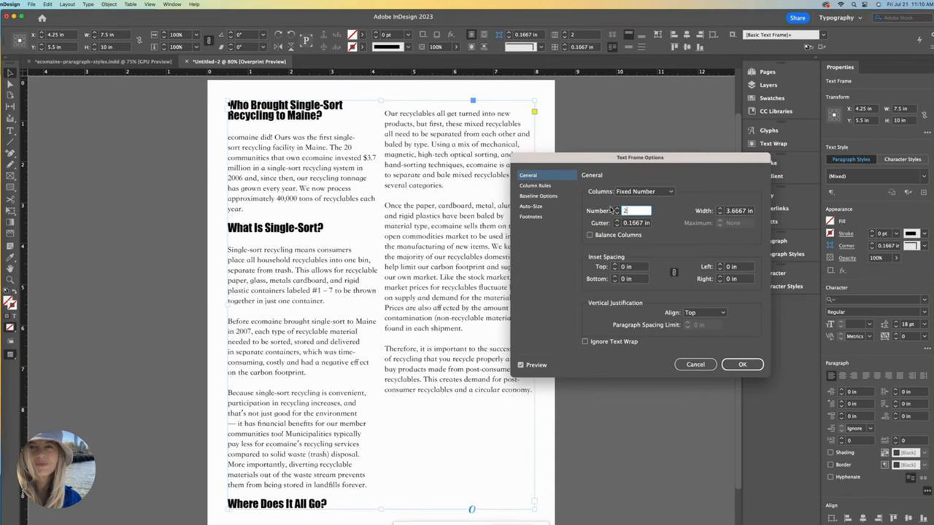
mouse_move(383, 297)
type("0.375")
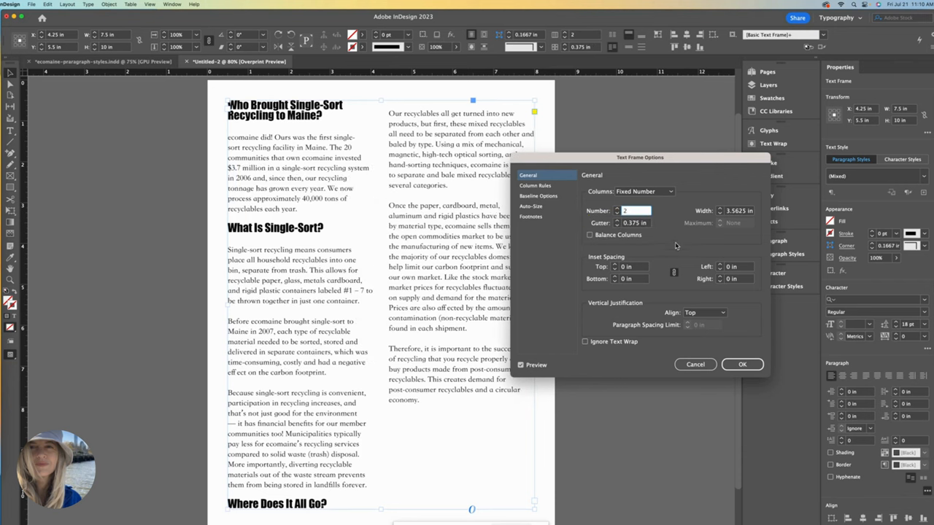
mouse_move(741, 363)
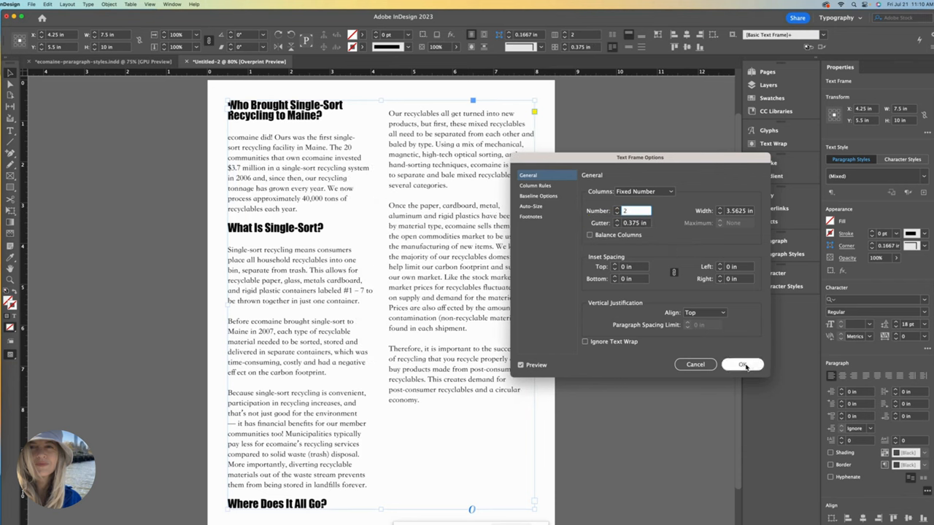
left_click(741, 364)
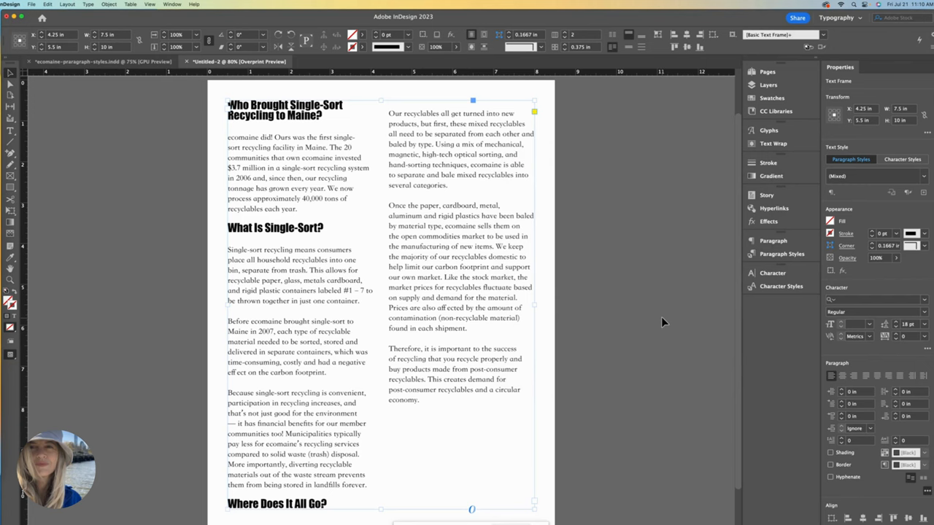
Place the green recycle graphic PNG onto the middle of the article.
left_click(31, 4)
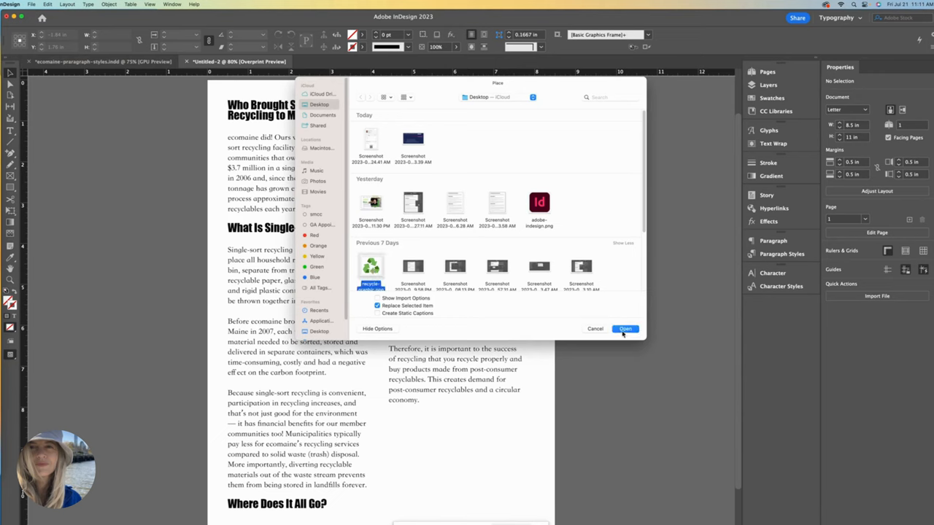
left_click(625, 328)
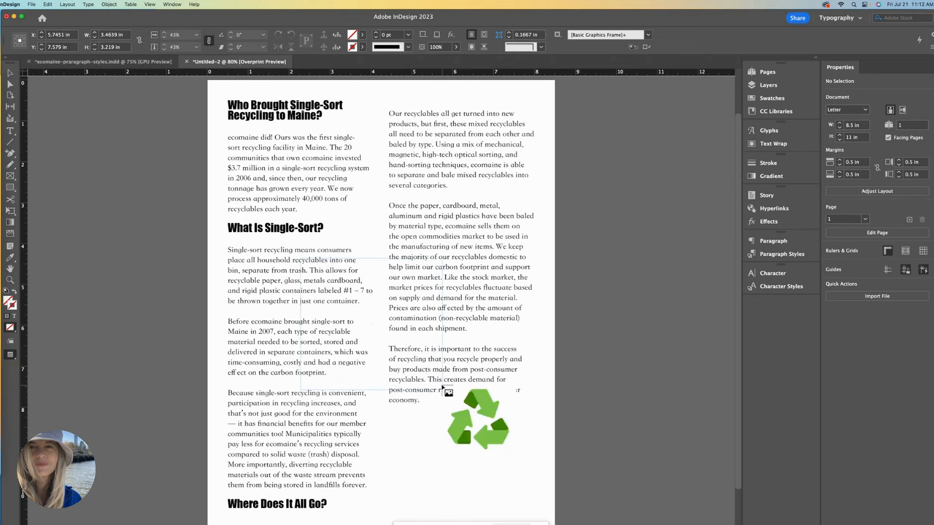
left_click(478, 420)
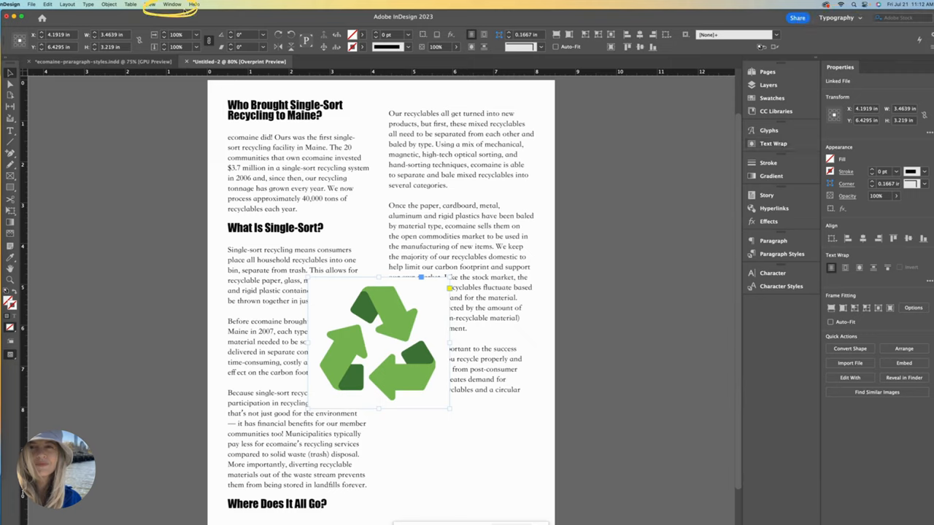
Wrap the article text around the recycle graphic's shape, with contour type Select Subject.
left_click(172, 5)
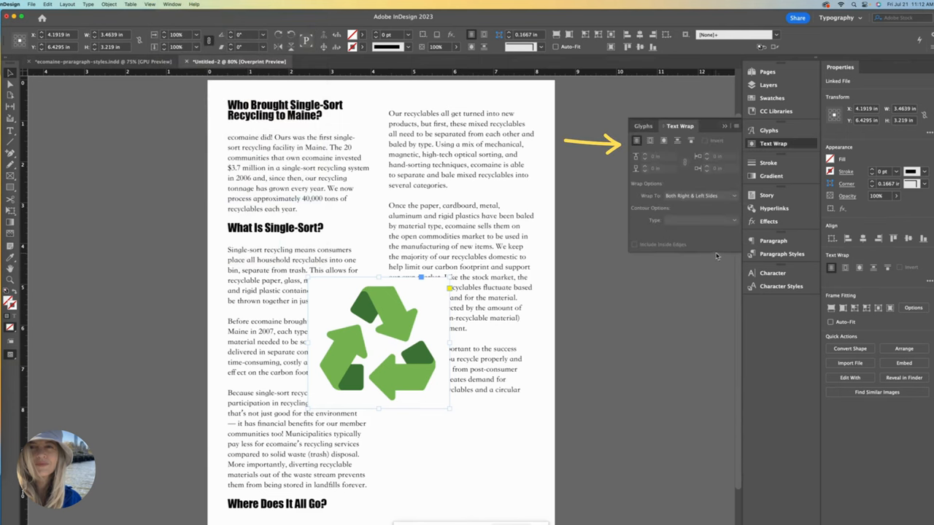
mouse_move(434, 335)
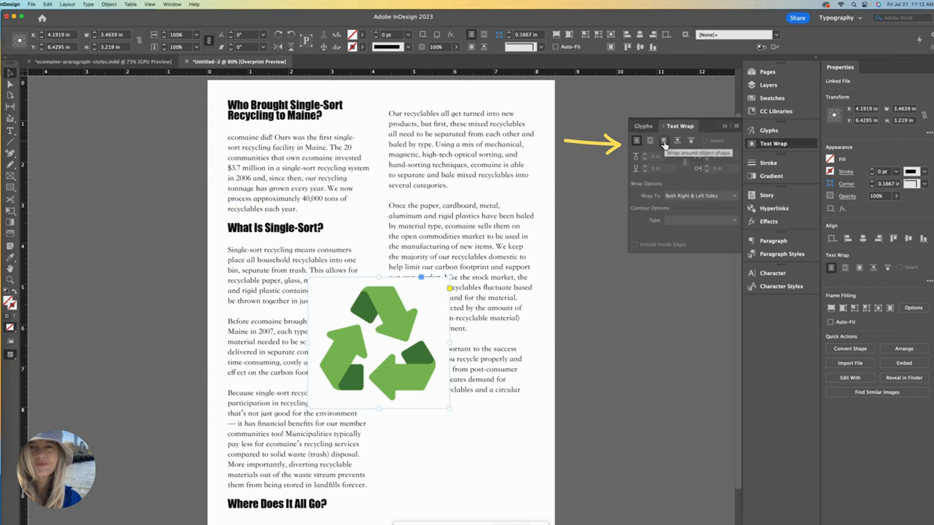
left_click(663, 140)
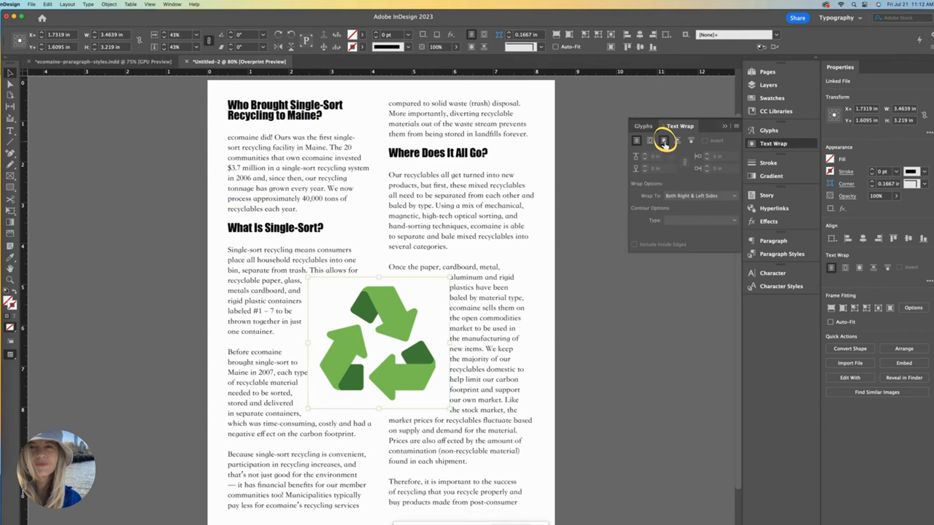
left_click(663, 140)
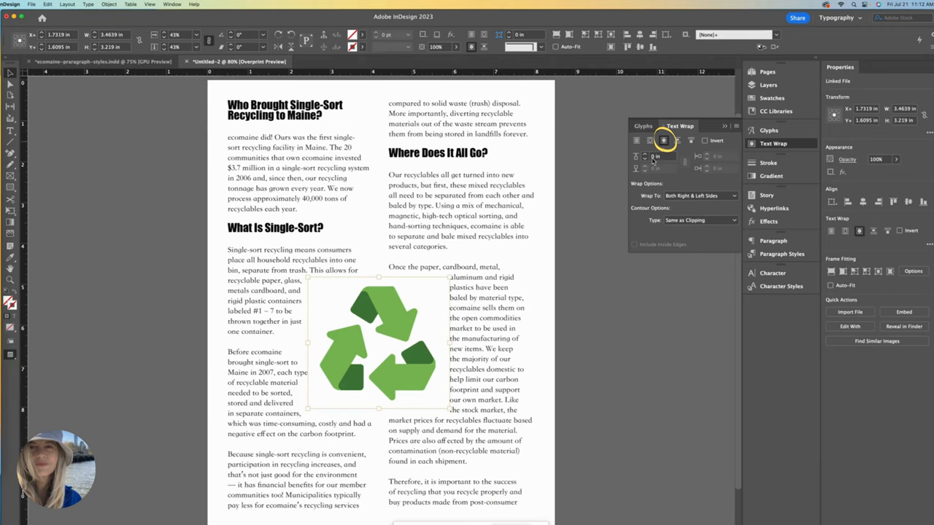
left_click(727, 219)
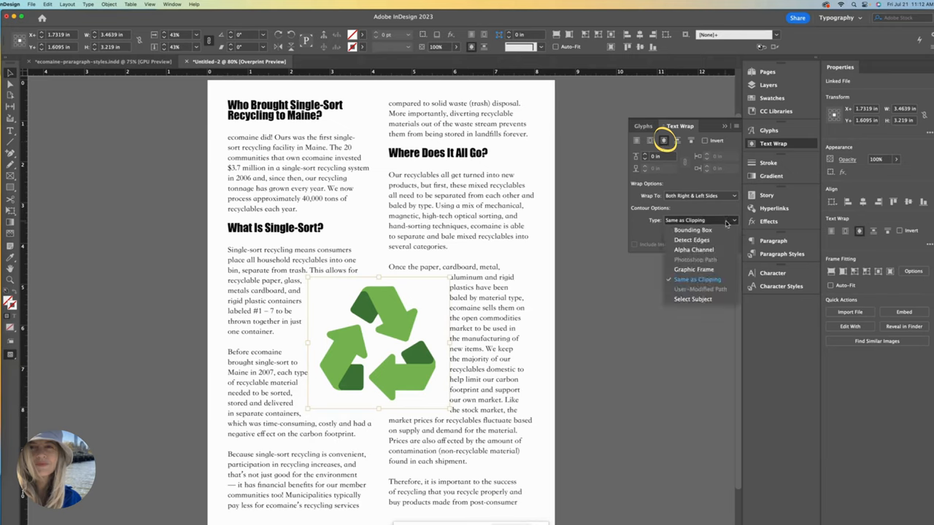
left_click(692, 299)
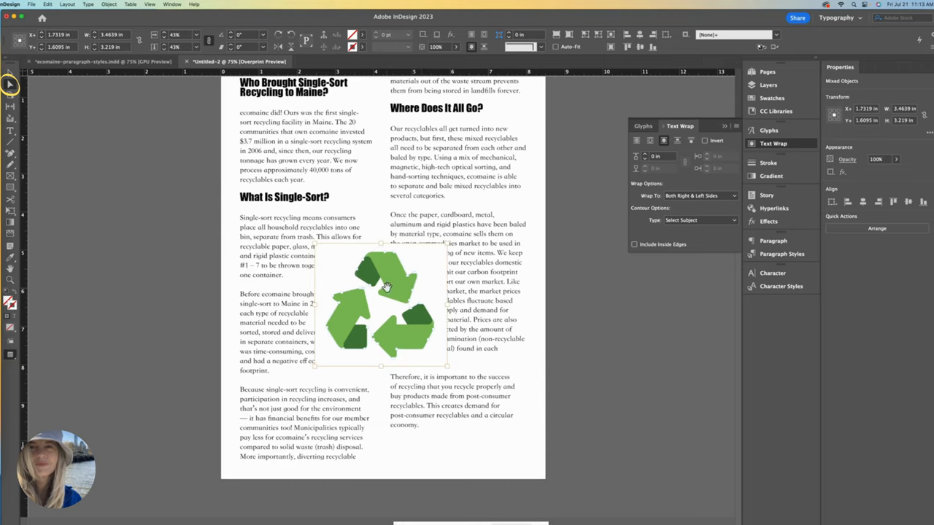
mouse_move(10, 84)
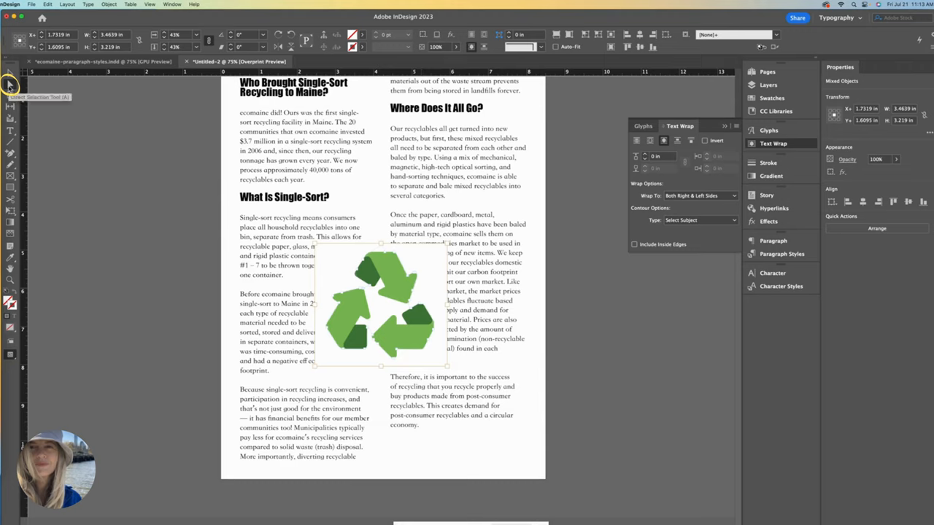
mouse_move(11, 74)
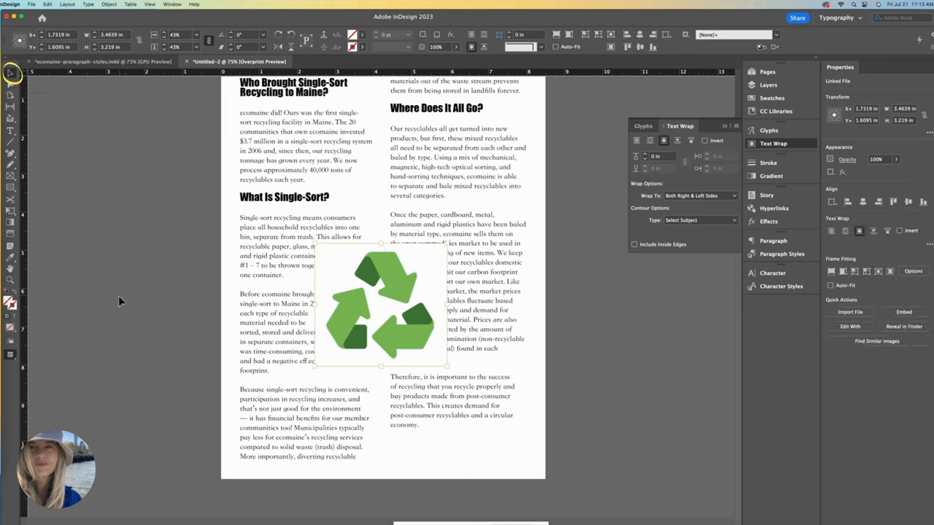
left_click(134, 299)
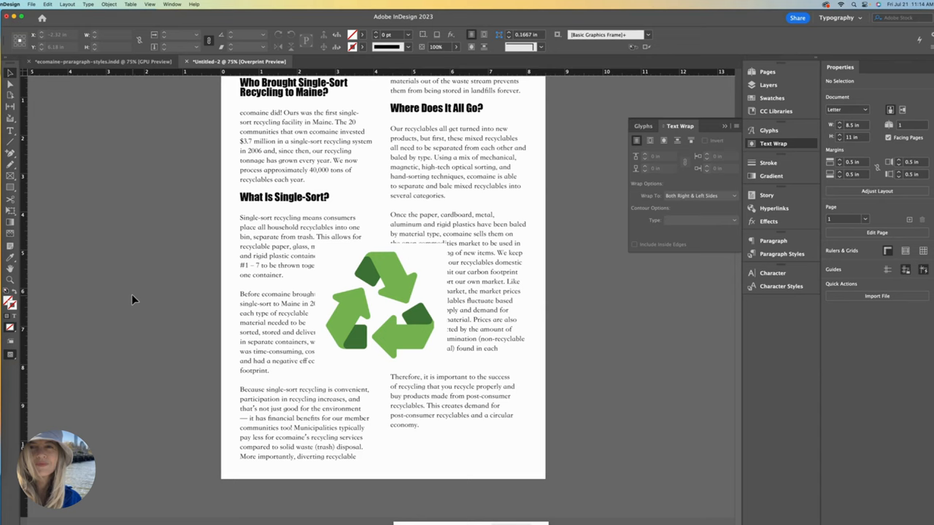
left_click(371, 269)
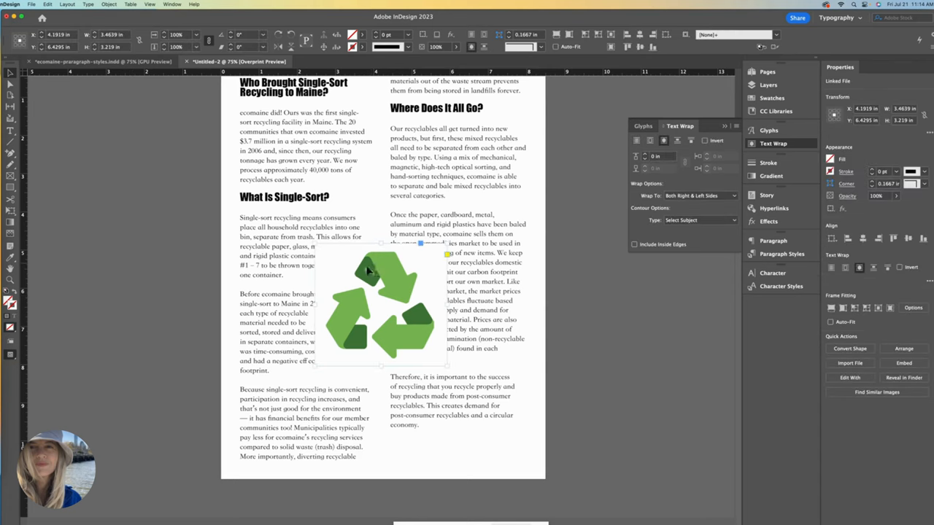
mouse_move(412, 292)
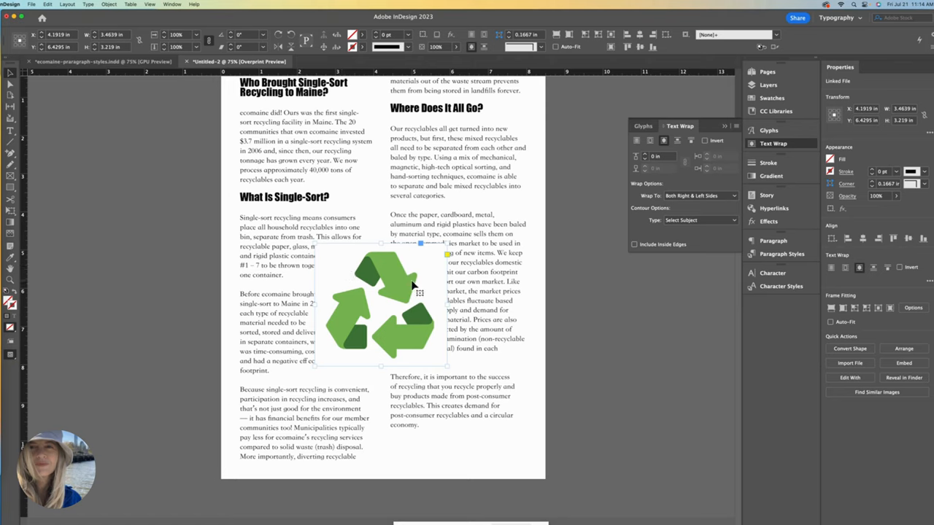
mouse_move(415, 285)
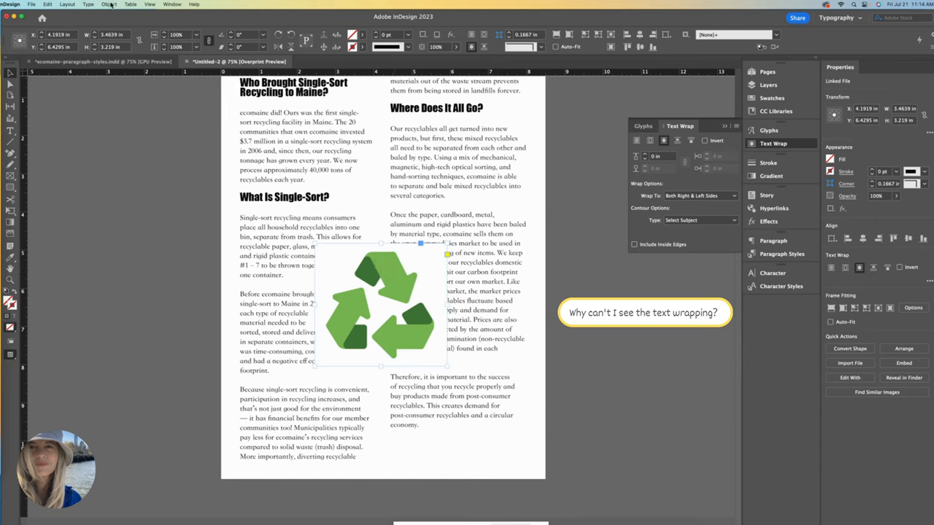
Send the recycle graphic to the back, behind the article text frame.
left_click(110, 4)
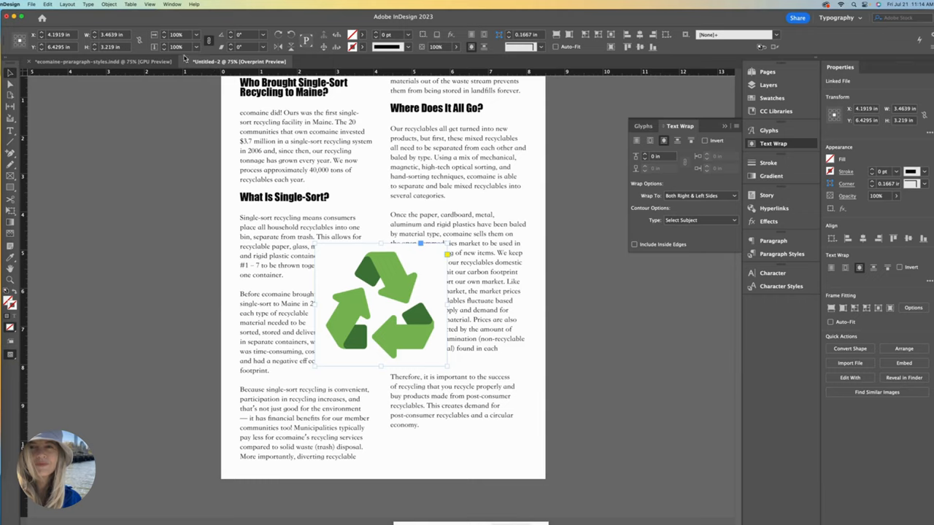
left_click(767, 83)
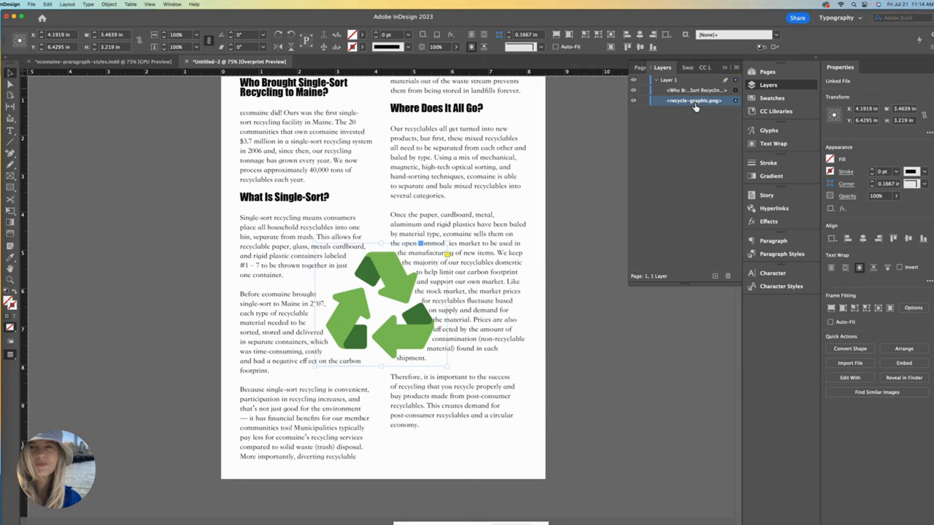
mouse_move(691, 139)
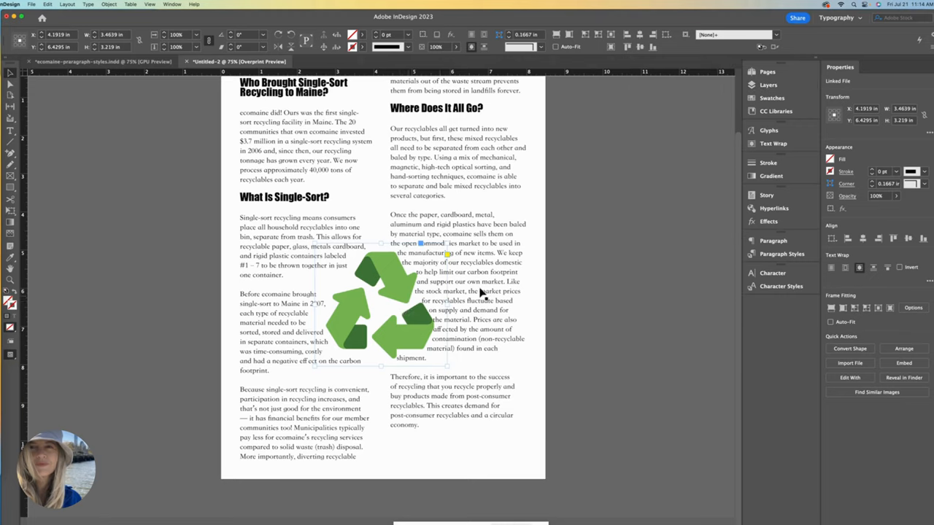
Reopen the recycle graphic's Text Wrap settings to check the 0 in offset.
left_click(773, 143)
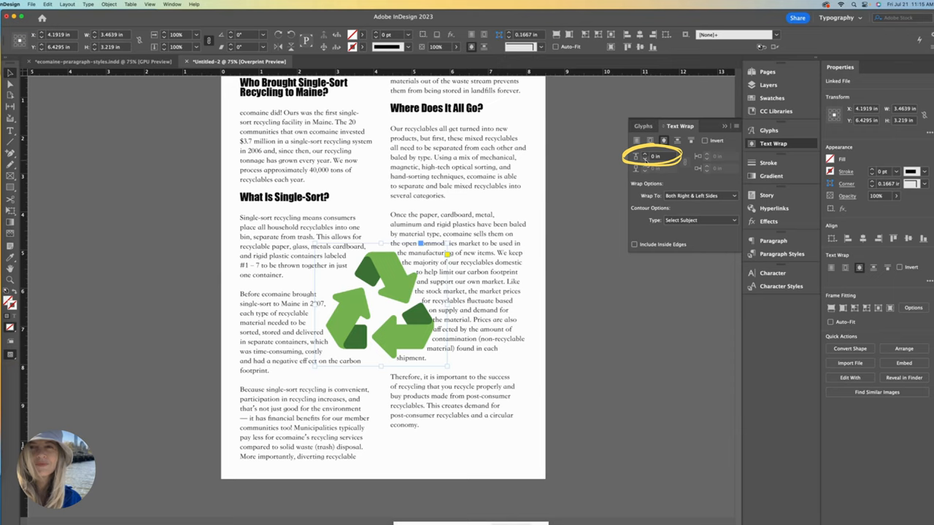
mouse_move(636, 156)
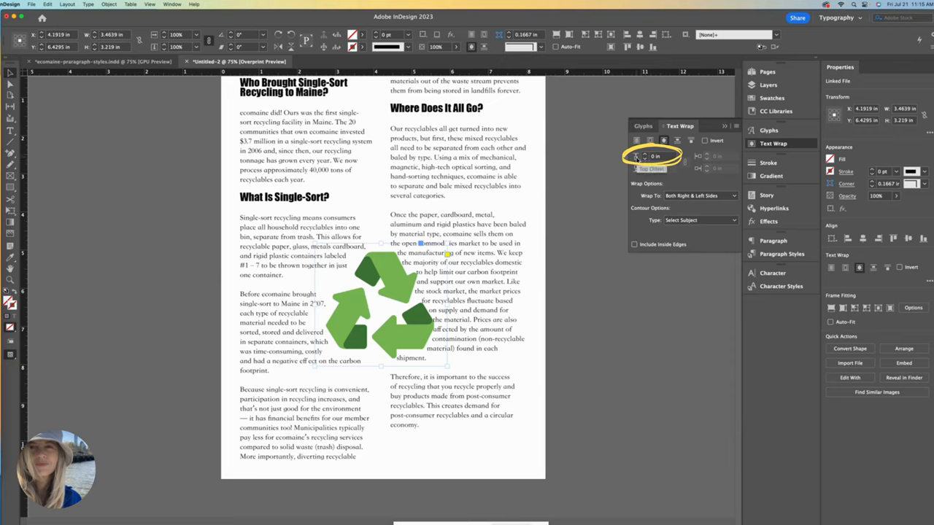